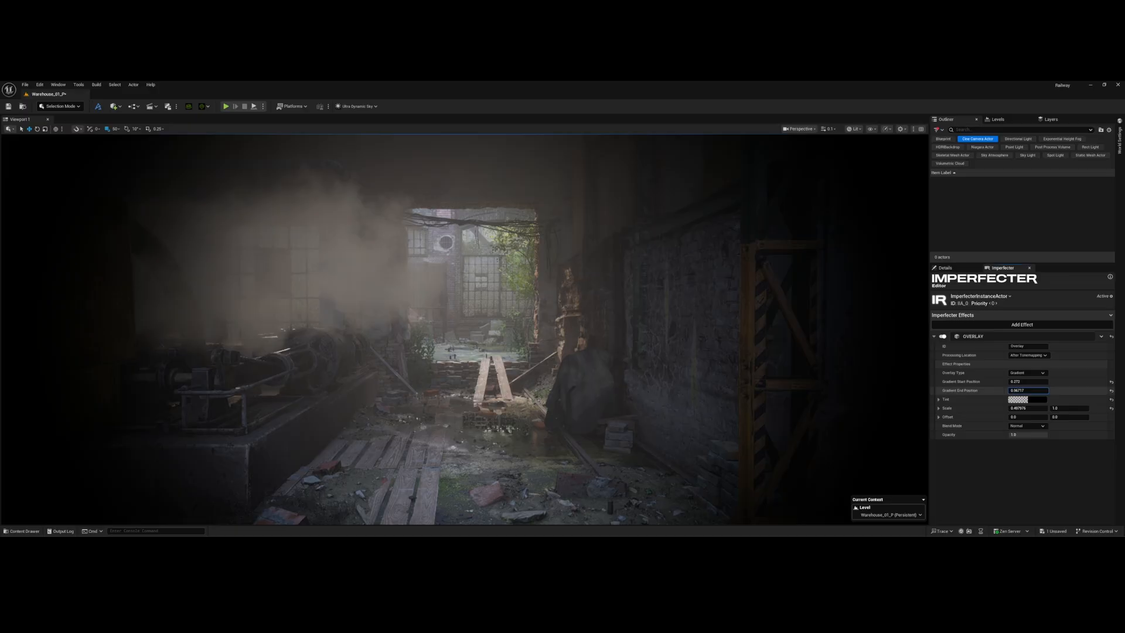
# Step: Collapse the Overlay effect and close the Imperfecter tab to restore the plain viewport
pyautogui.click(943, 335)
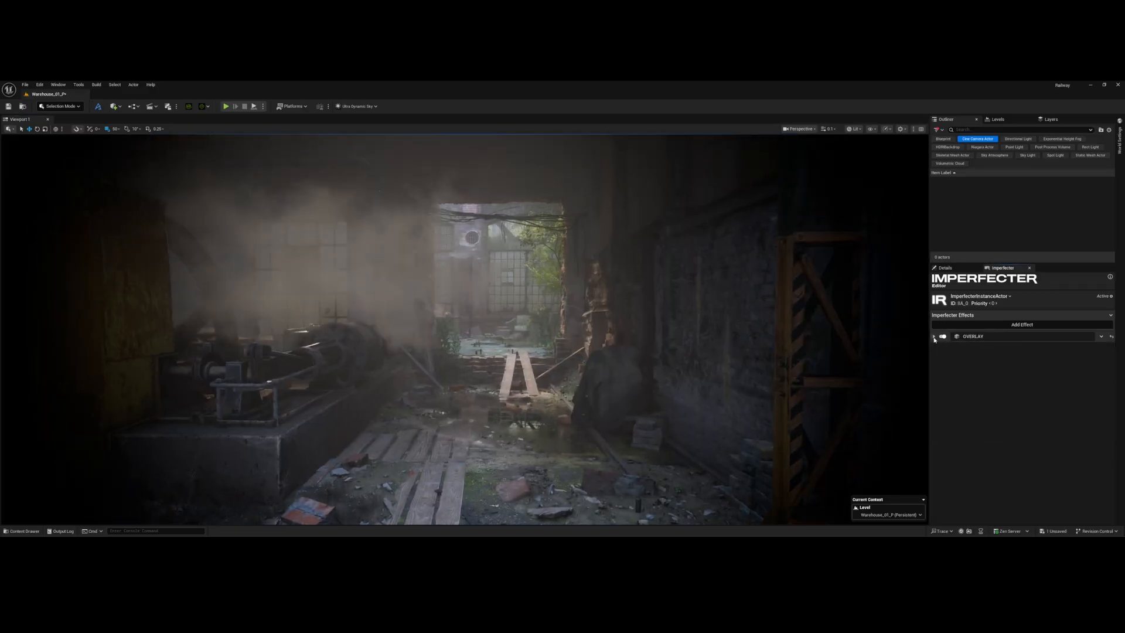
pyautogui.click(1022, 324)
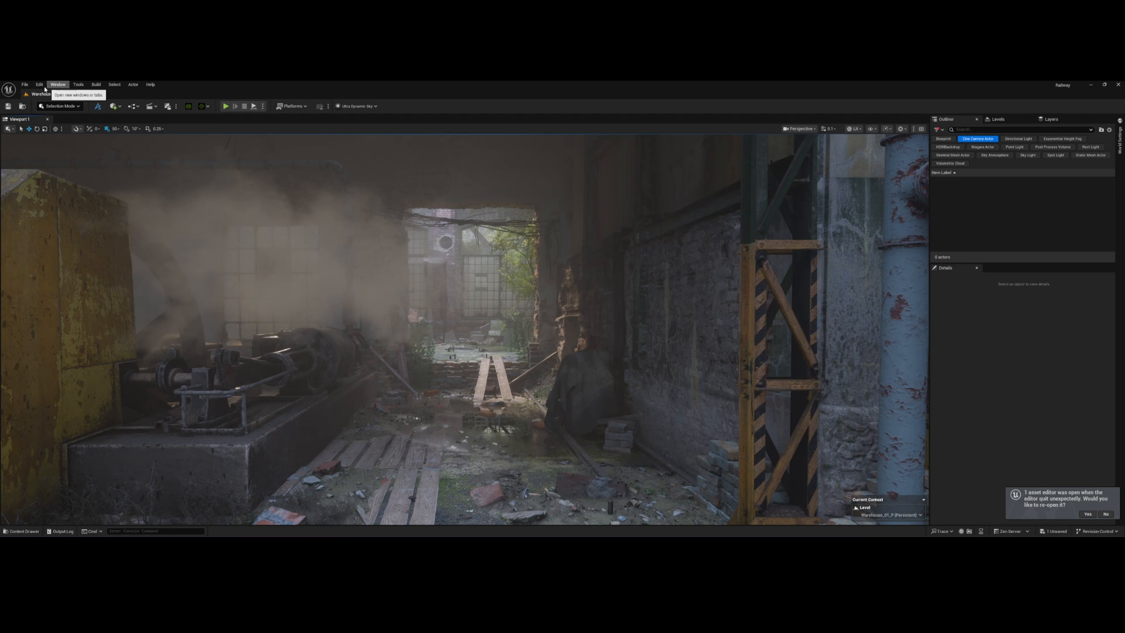
# Step: Find the Imperfecter plugin by searching 'imperf', reopen its editor, and add an effect slot
pyautogui.click(57, 84)
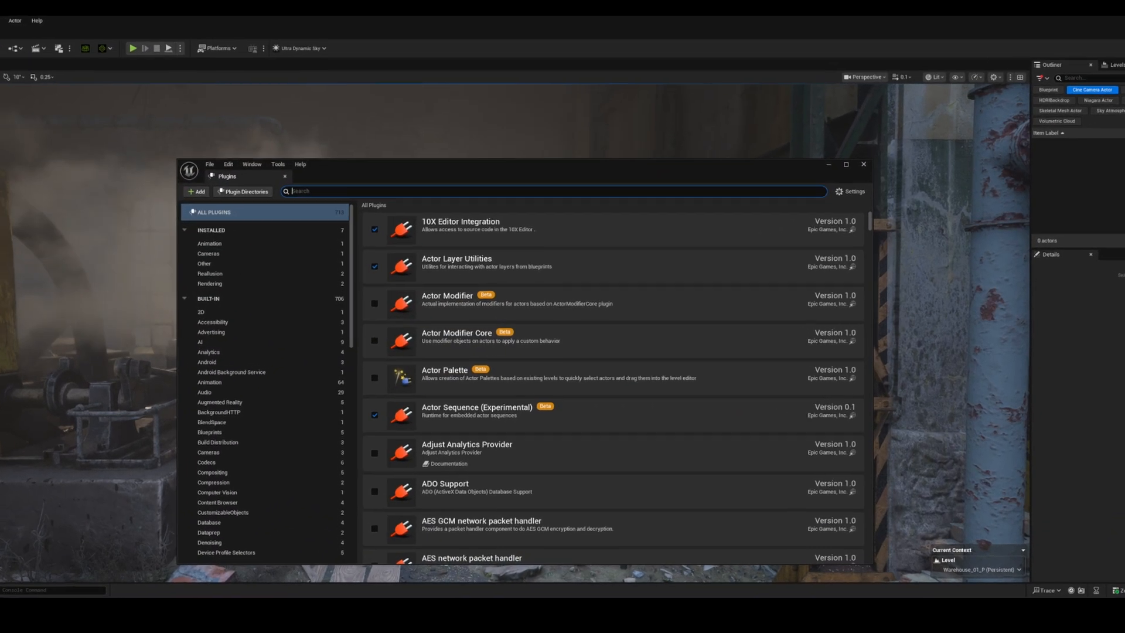
pyautogui.write('imperf')
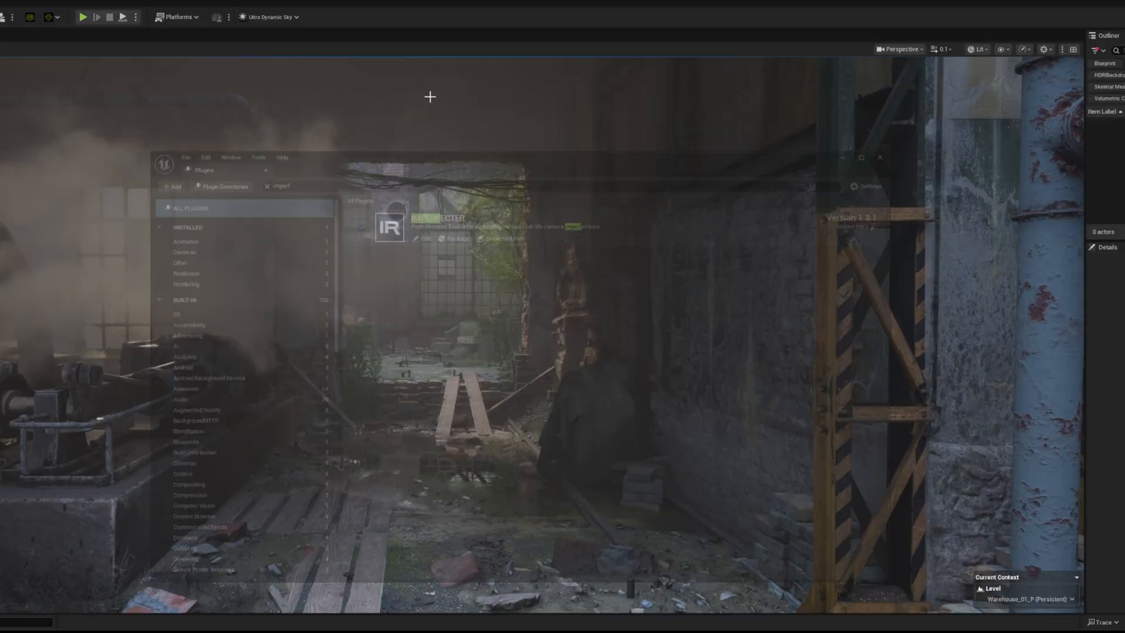
pyautogui.click(122, 23)
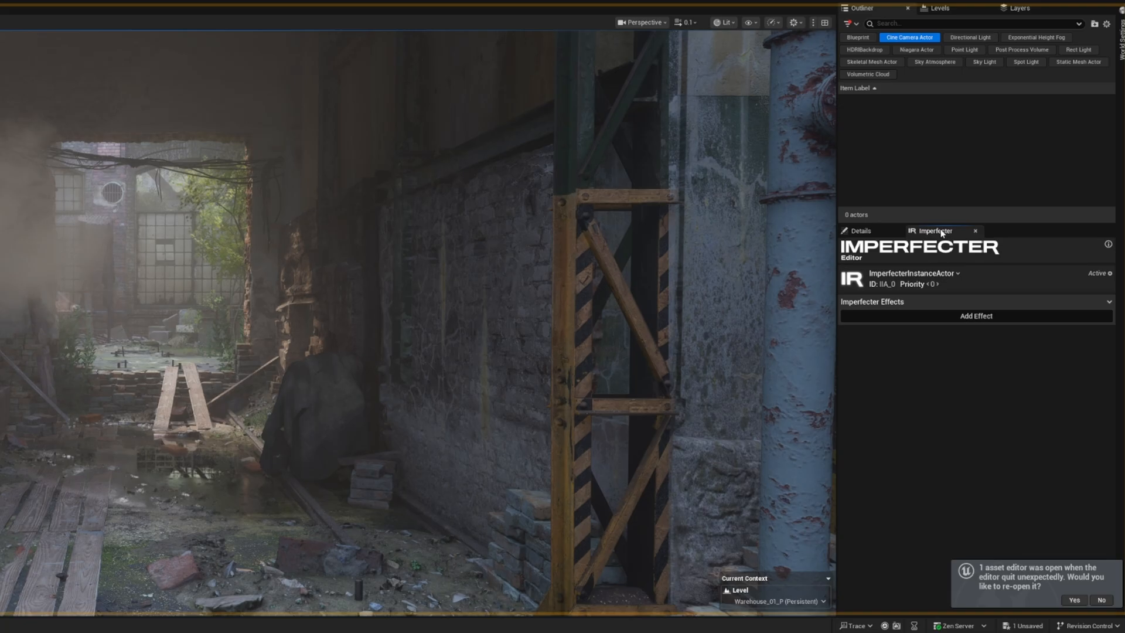
pyautogui.click(976, 315)
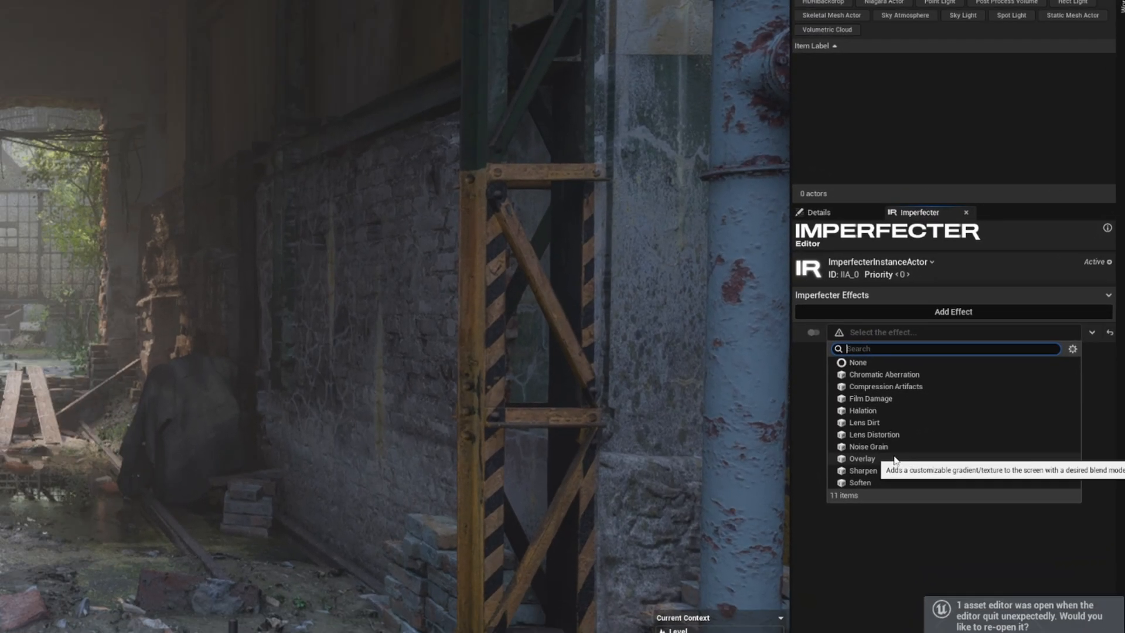
# Step: Fill the new slot with an Overlay effect using a black gradient tint
pyautogui.click(862, 458)
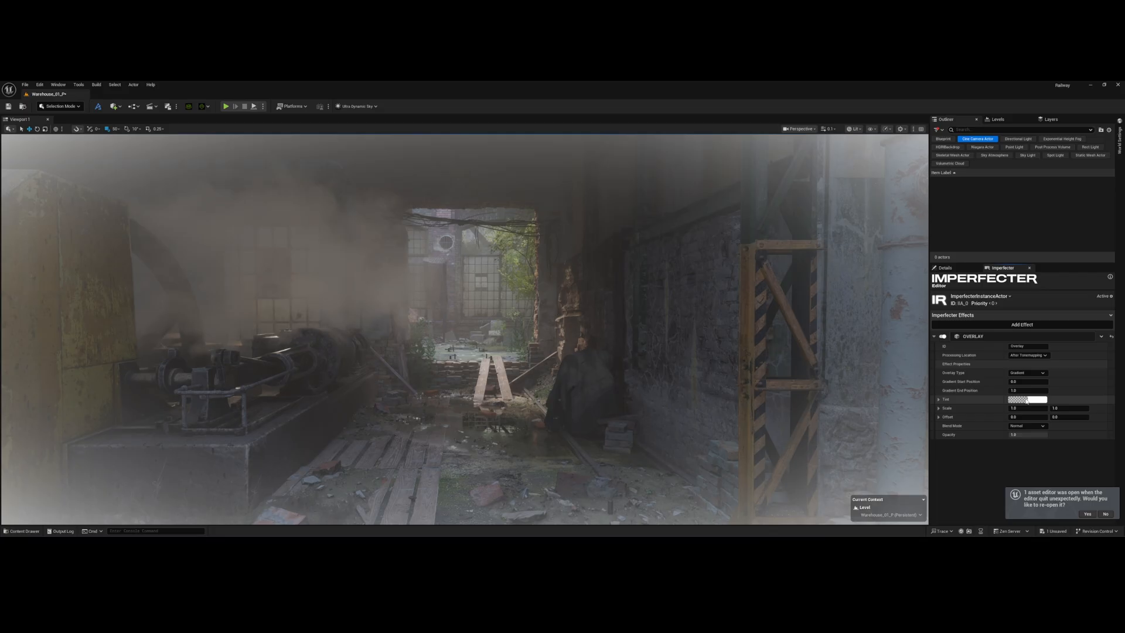
pyautogui.click(1028, 399)
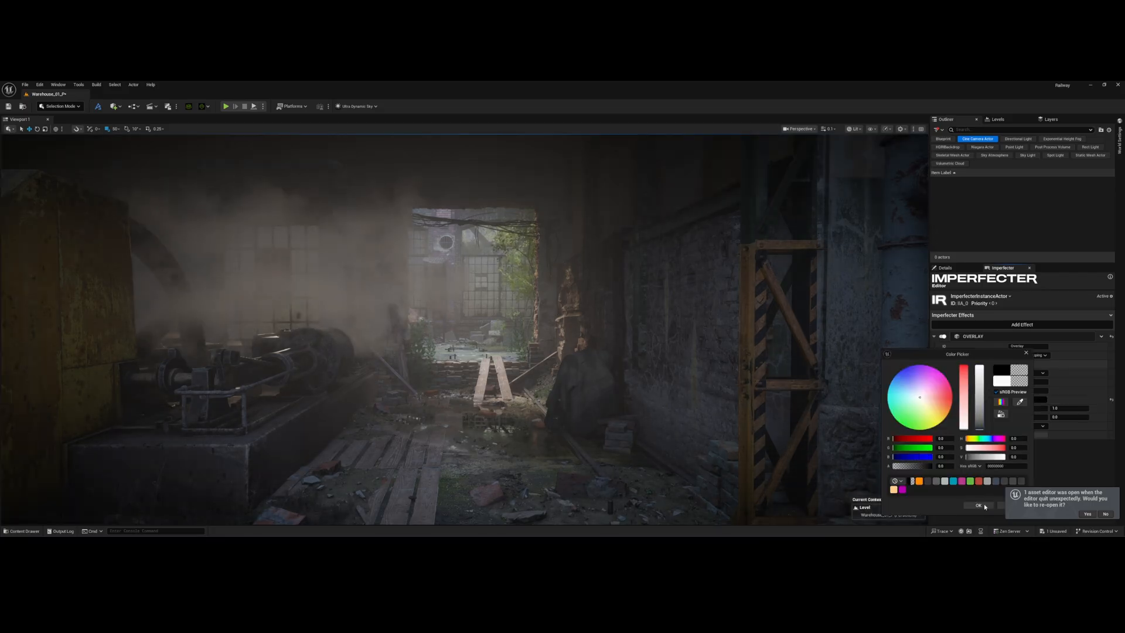
pyautogui.click(978, 505)
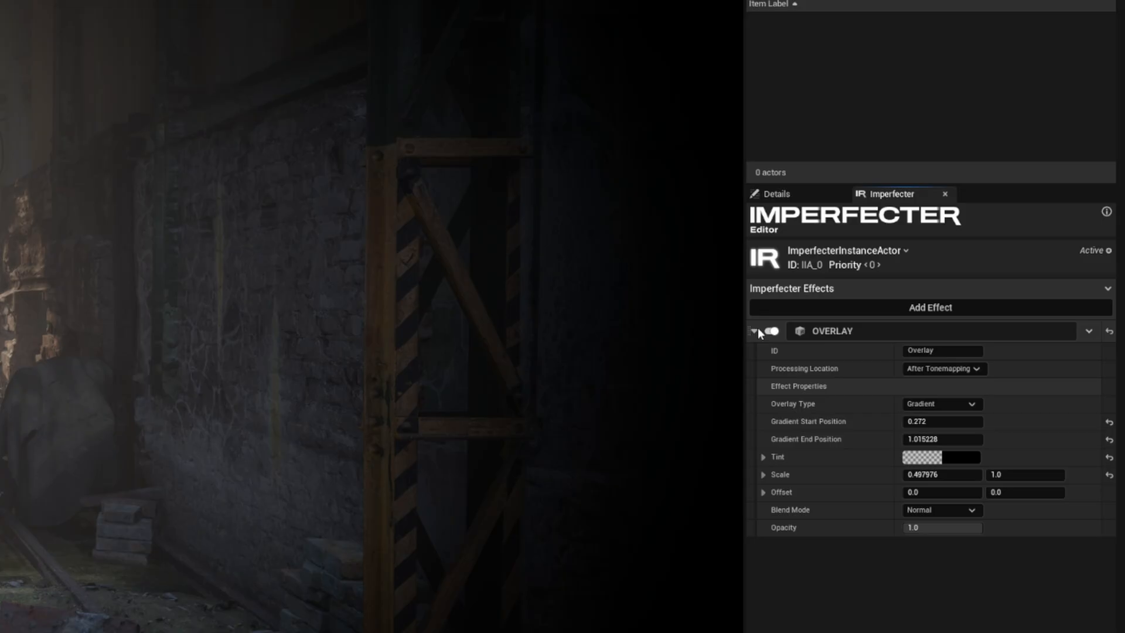
# Step: Choose a Processing Location for the Overlay effect
pyautogui.click(943, 368)
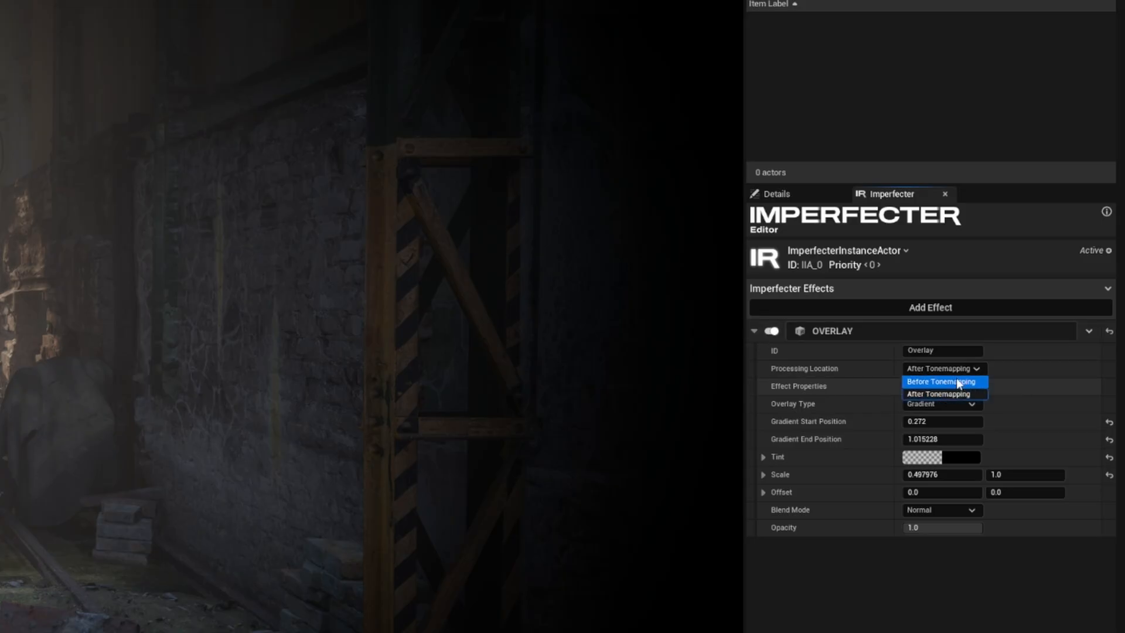
pyautogui.click(942, 381)
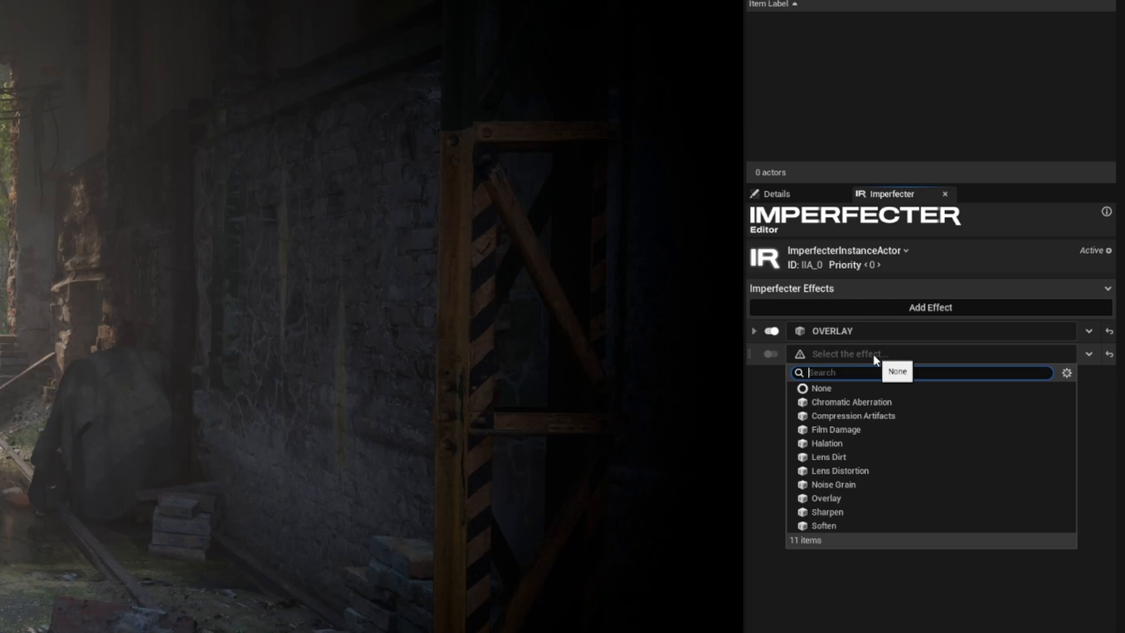
pyautogui.moveTo(888, 498)
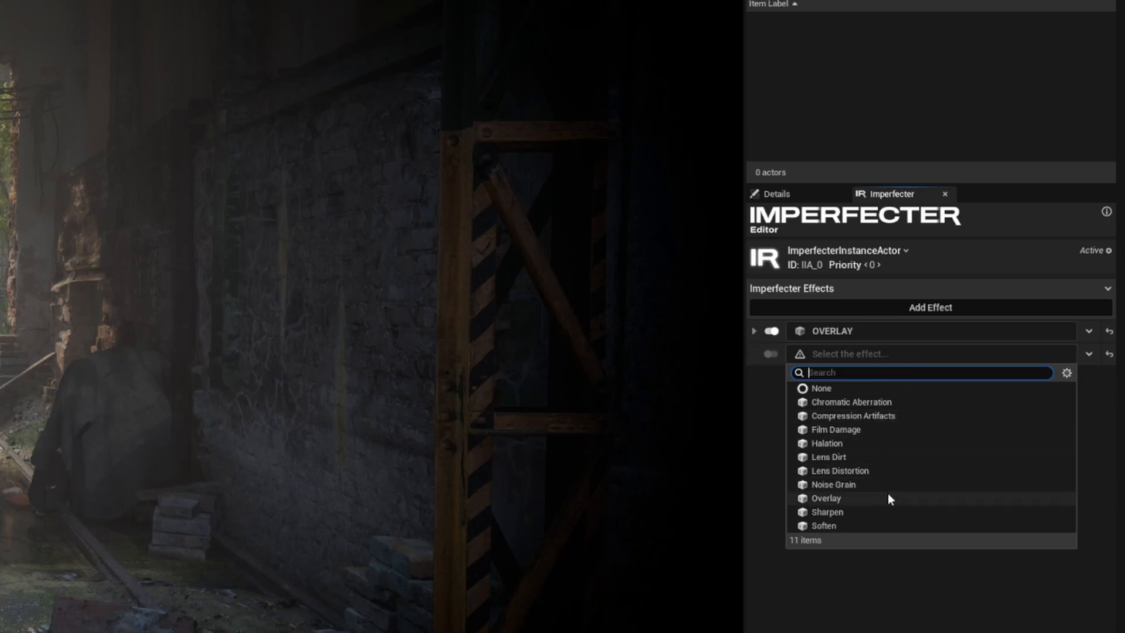
# Step: Fill the second slot with a tuned Lens Dirt effect and add a third slot
pyautogui.click(828, 457)
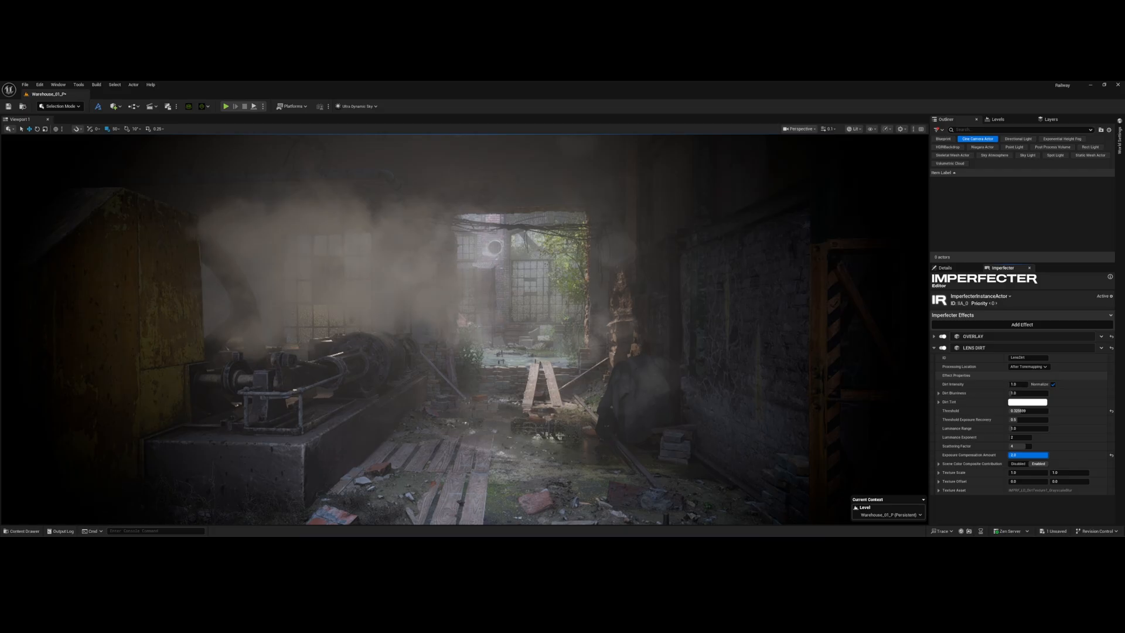
pyautogui.click(933, 347)
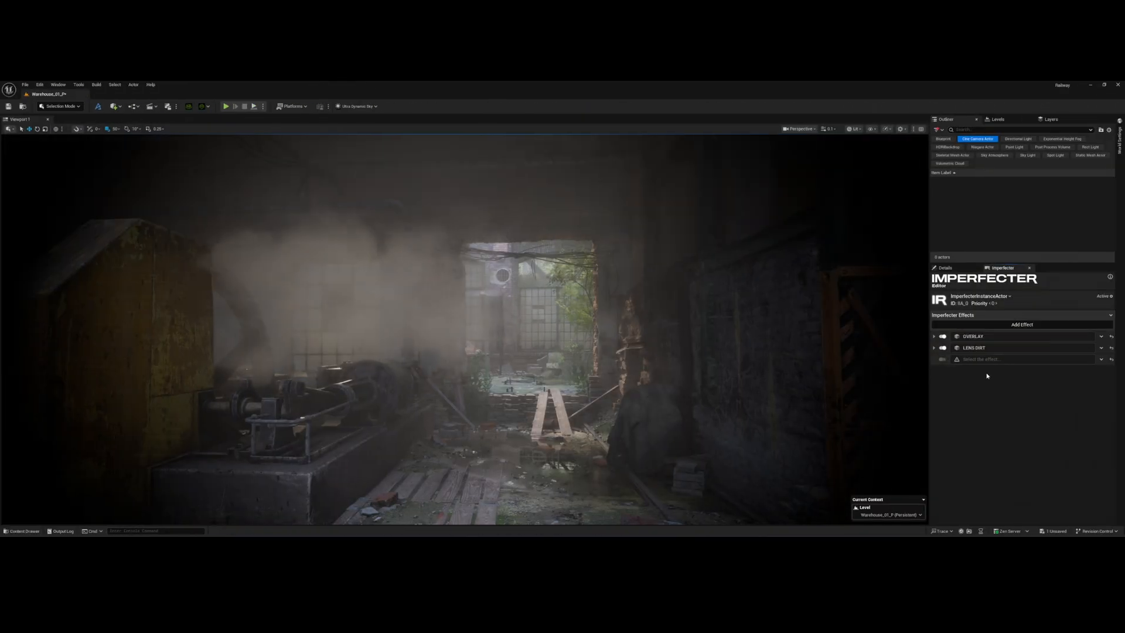
# Step: Make the third slot a Lens Distortion effect and adjust its magnifier and intensity
pyautogui.click(1026, 359)
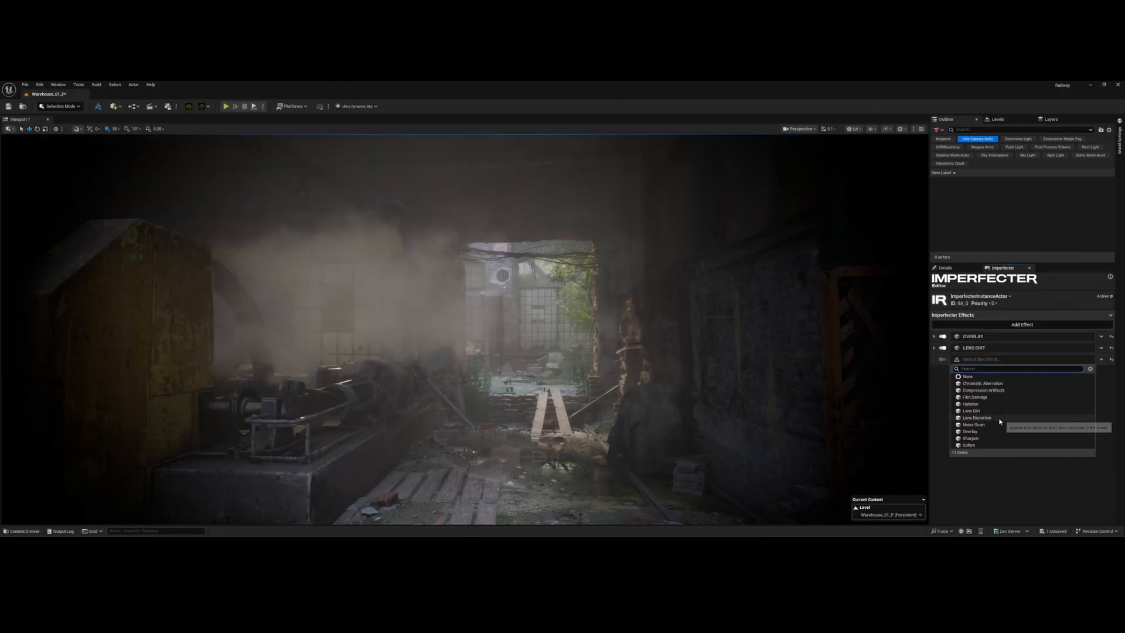
pyautogui.click(976, 418)
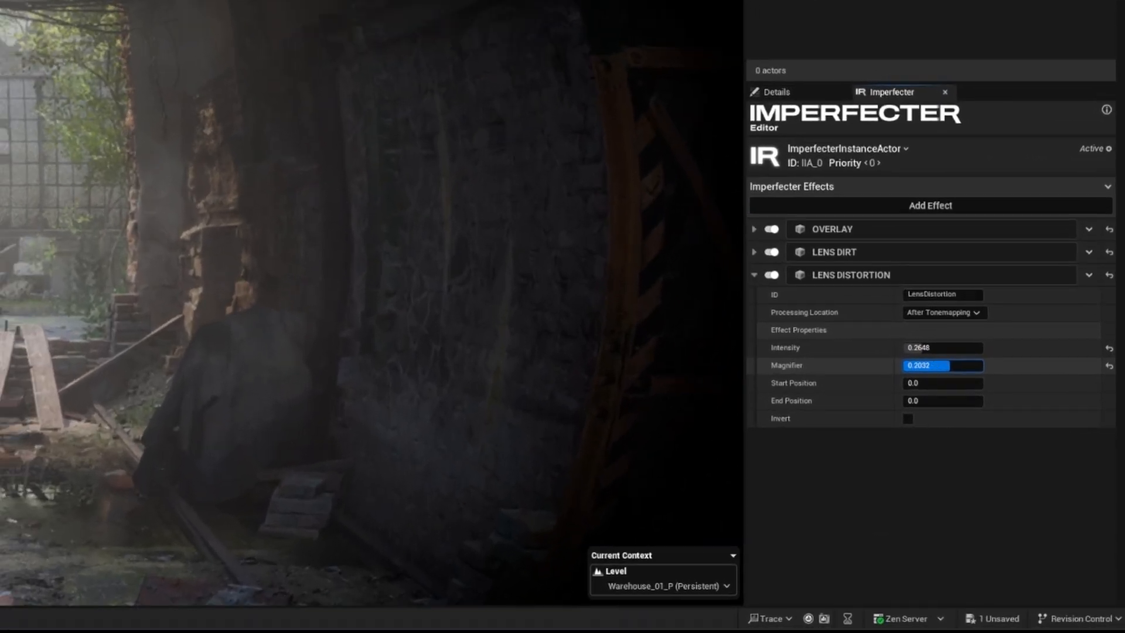
pyautogui.click(942, 347)
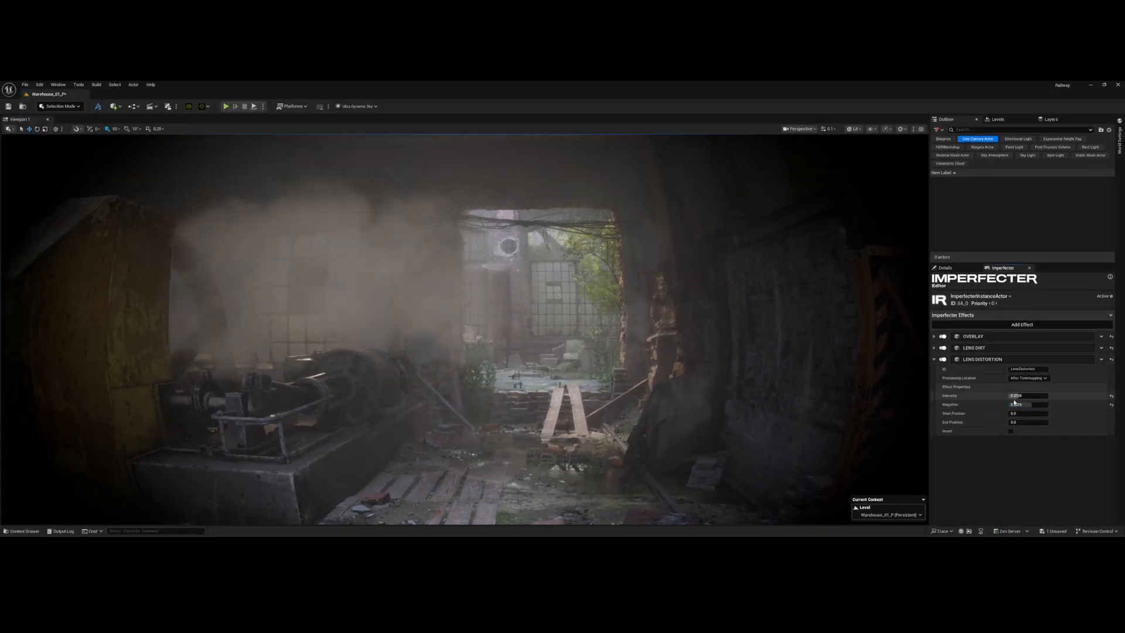
pyautogui.tripleClick(1028, 404)
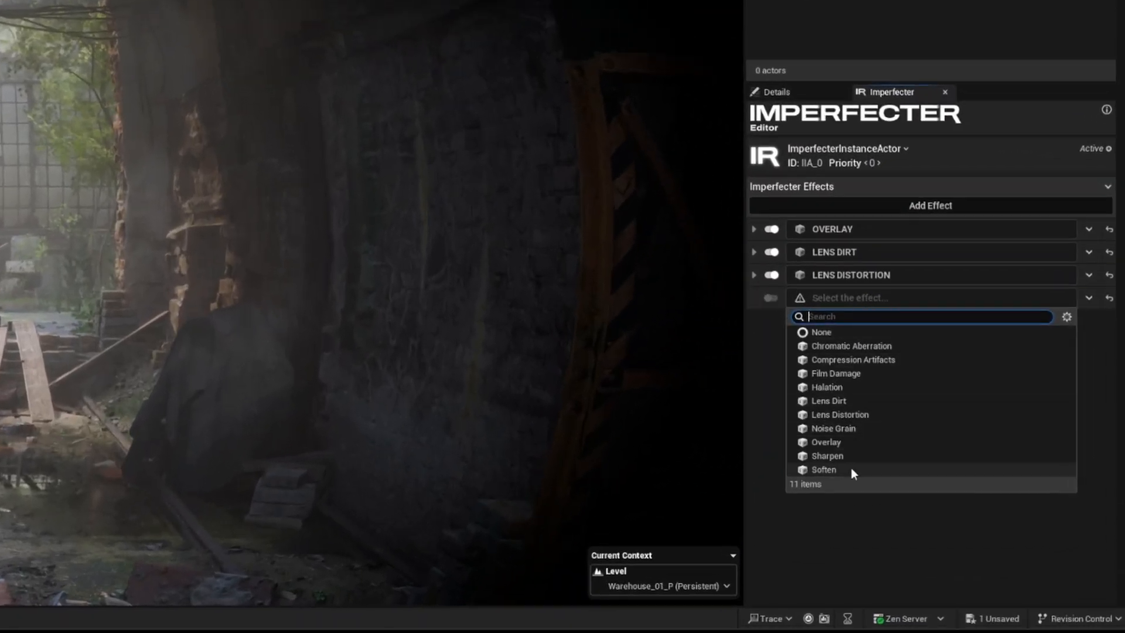
# Step: Put a Soften effect in the fourth slot and adjust its Strength
pyautogui.click(823, 469)
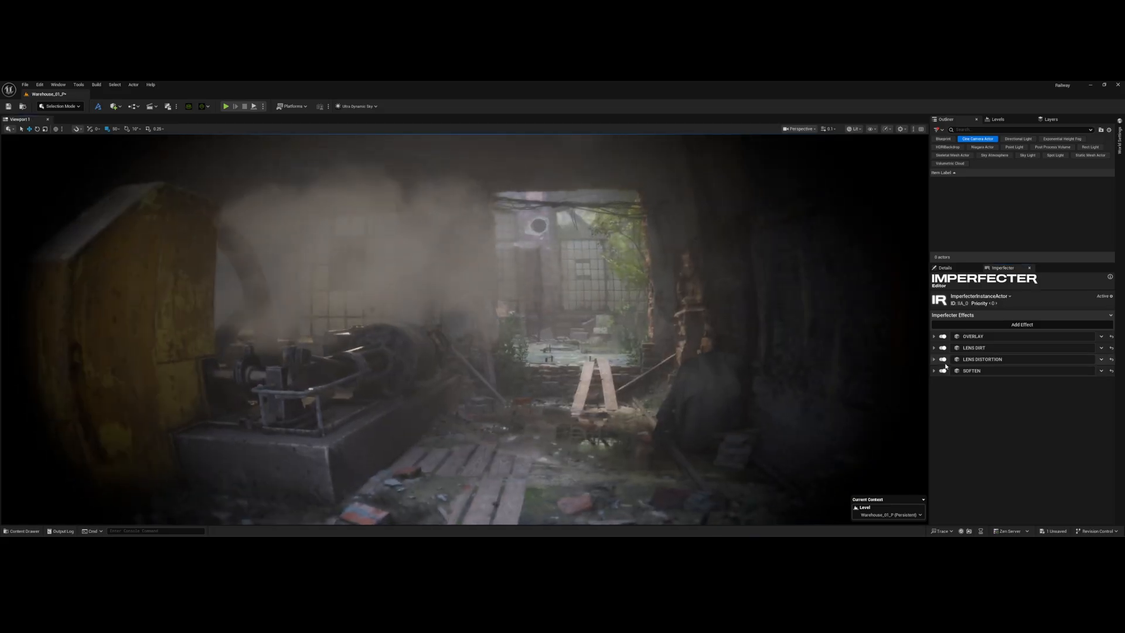
pyautogui.click(942, 370)
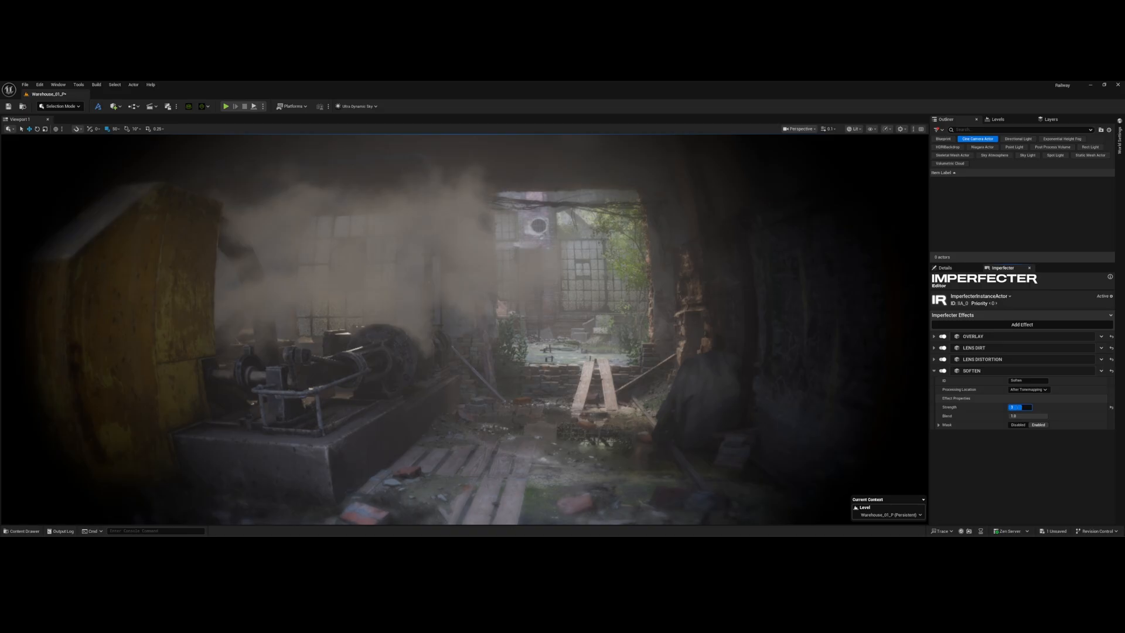
pyautogui.click(933, 371)
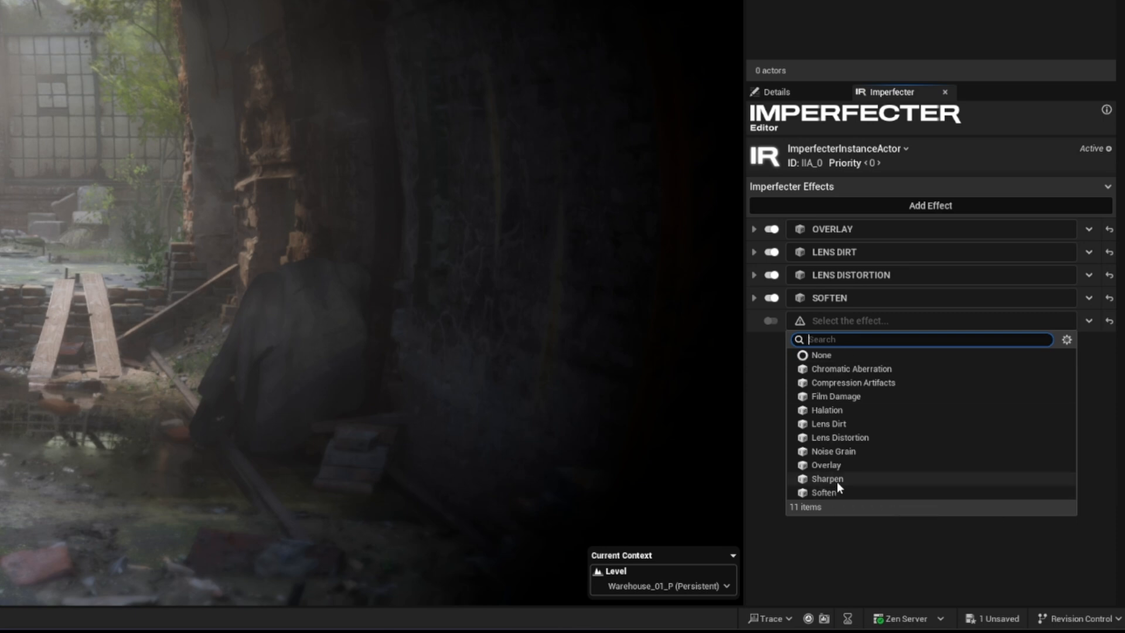
# Step: Choose Sharpen for the fifth lens-stack slot
pyautogui.click(826, 478)
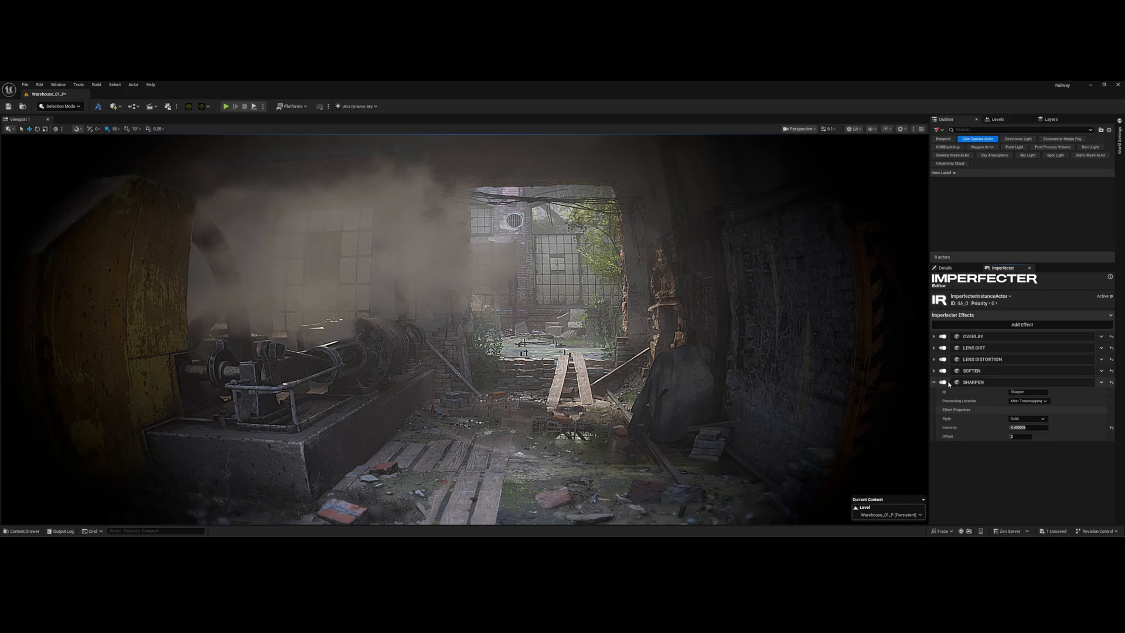
# Step: Collapse the Sharpen entry and open the Content Drawer on the Content folder
pyautogui.click(933, 382)
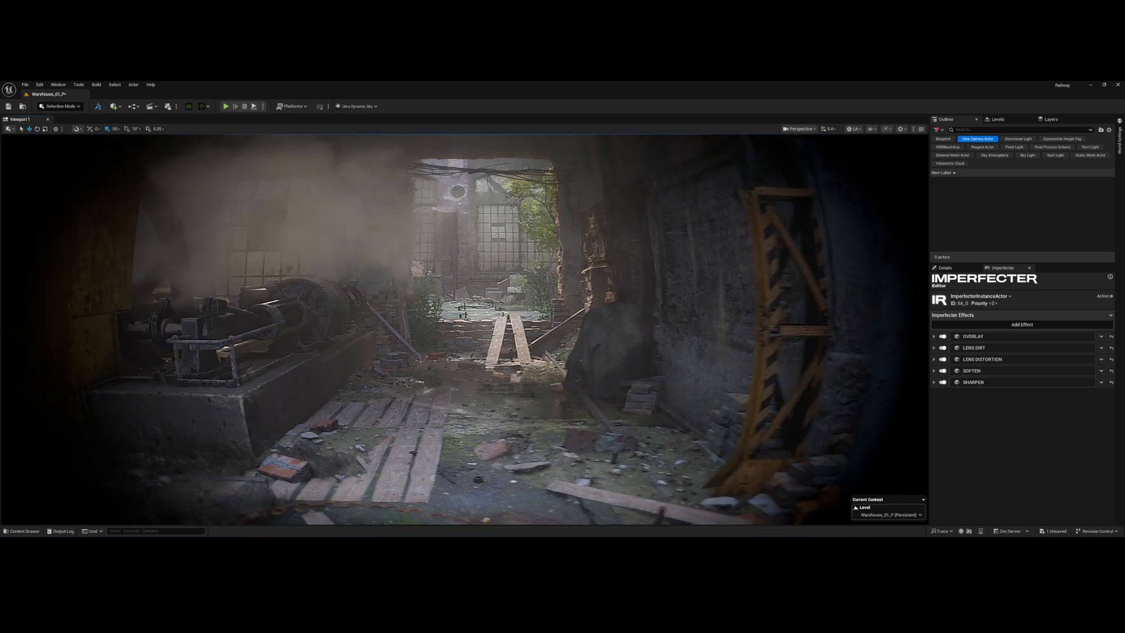
pyautogui.click(23, 531)
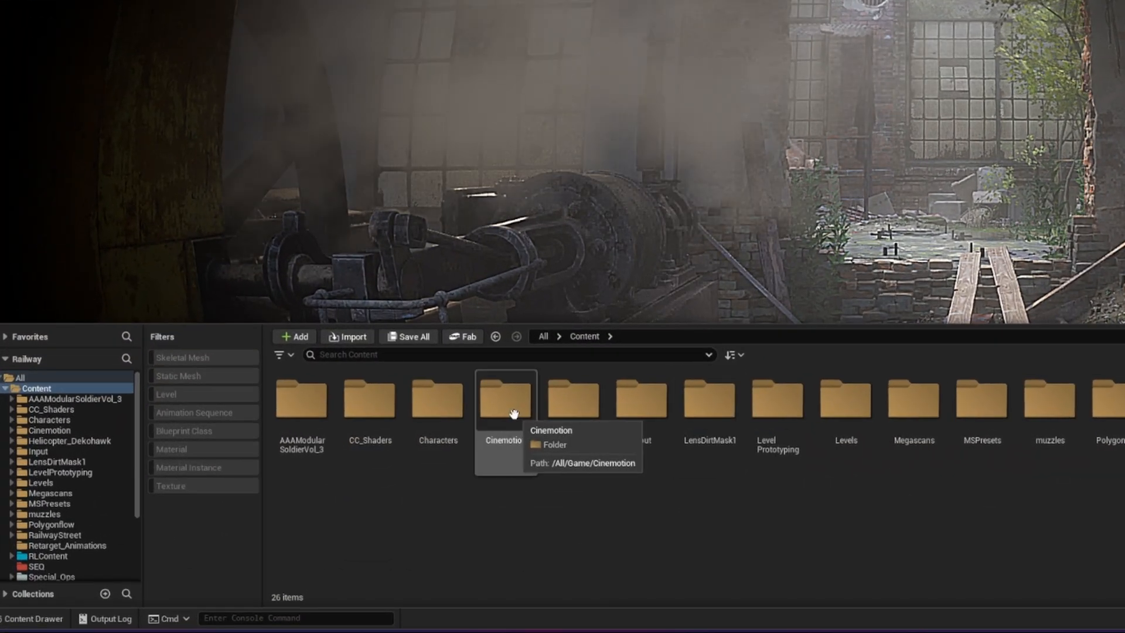
# Step: Browse Cinemotion > CameraSequences, then open Youtube_Sequencer with the BodyCam sequences
pyautogui.doubleClick(505, 399)
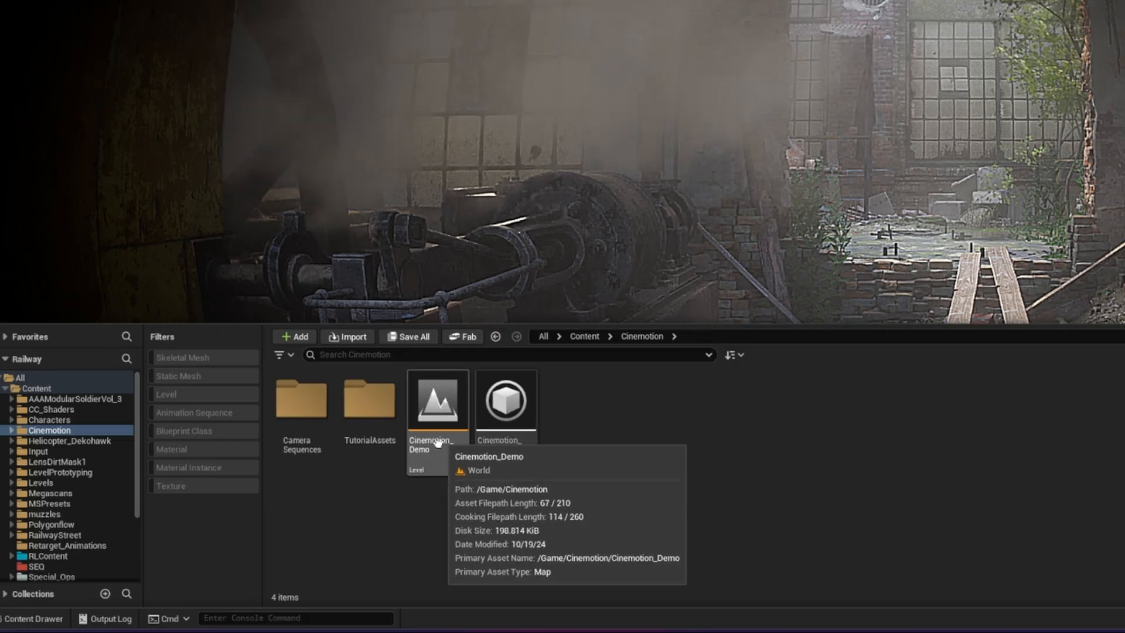
pyautogui.moveTo(301, 400)
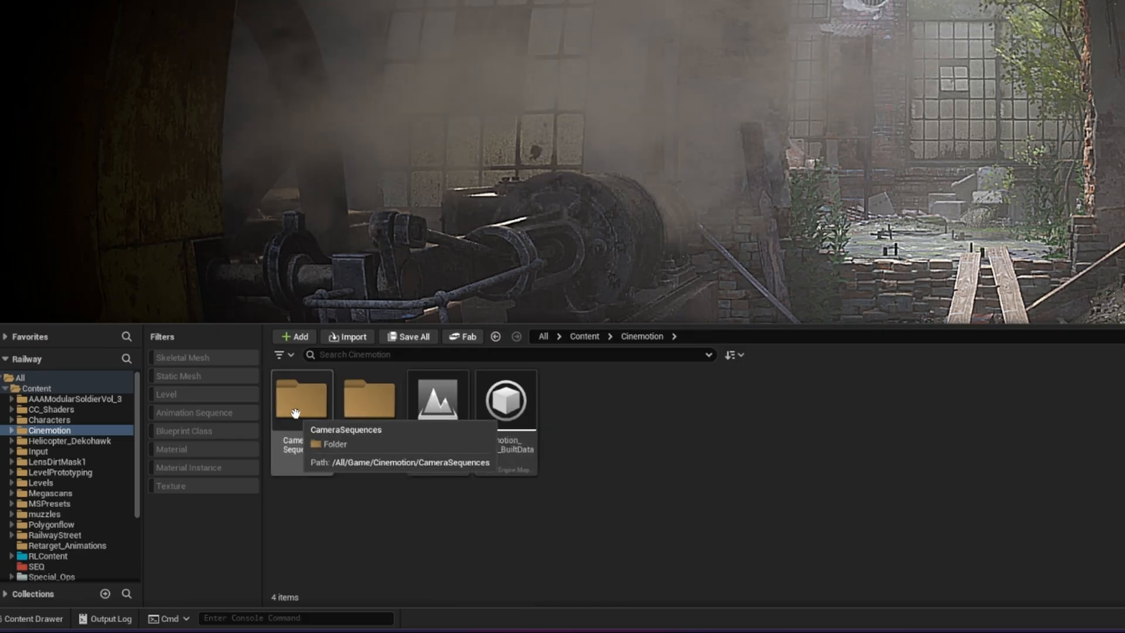
pyautogui.doubleClick(301, 398)
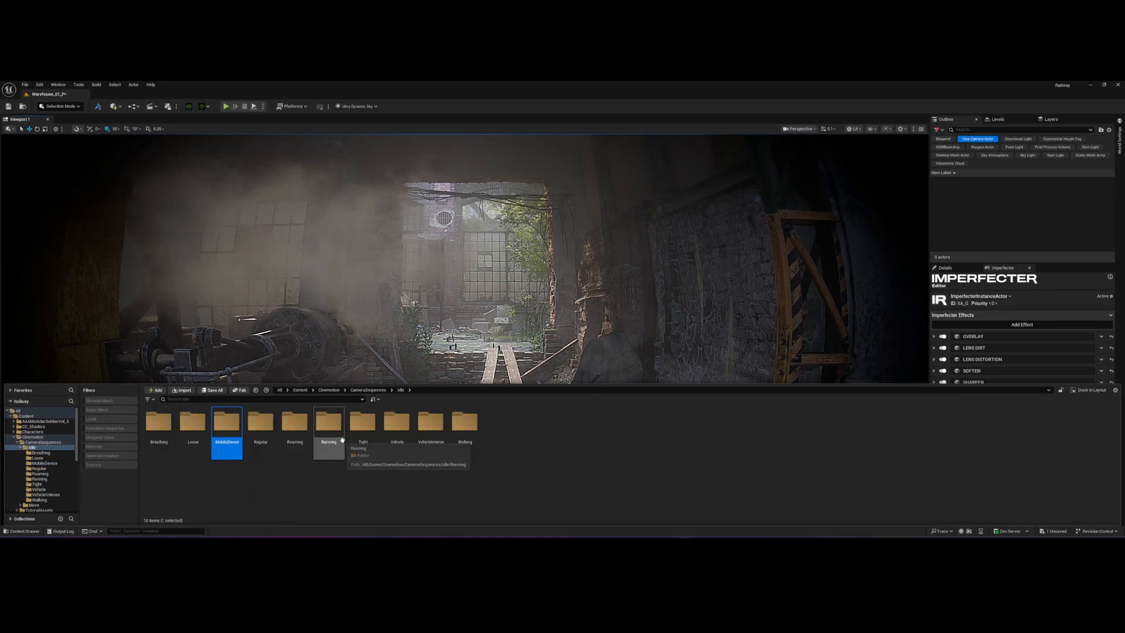
pyautogui.click(39, 500)
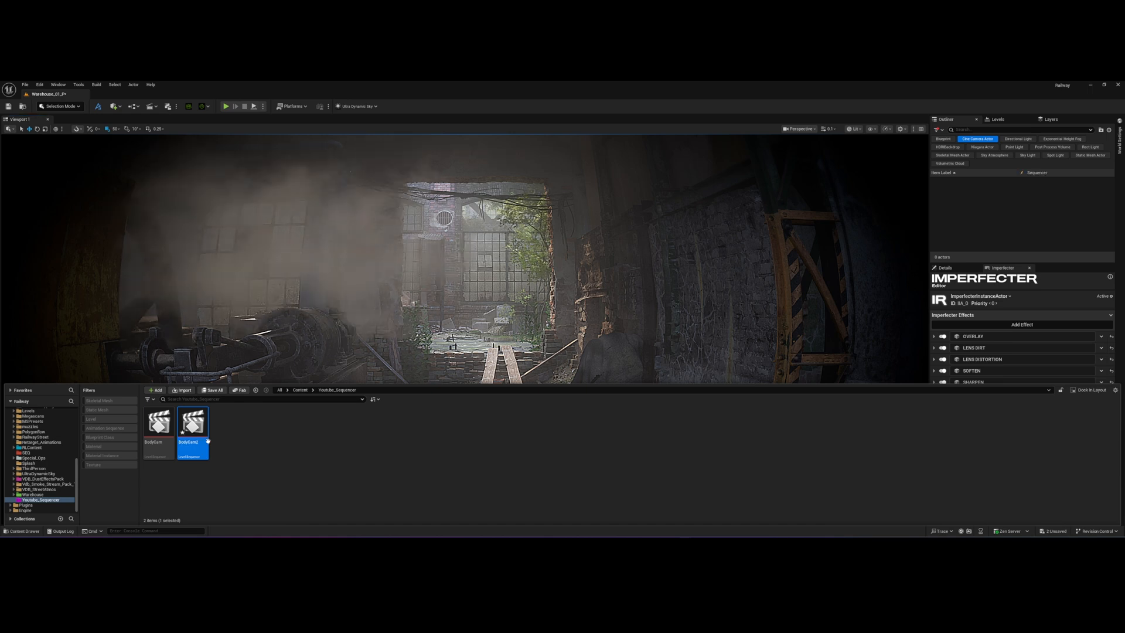
# Step: Open the BodyCam2 sequence and pick a different Filmback preset for the cine camera
pyautogui.doubleClick(192, 422)
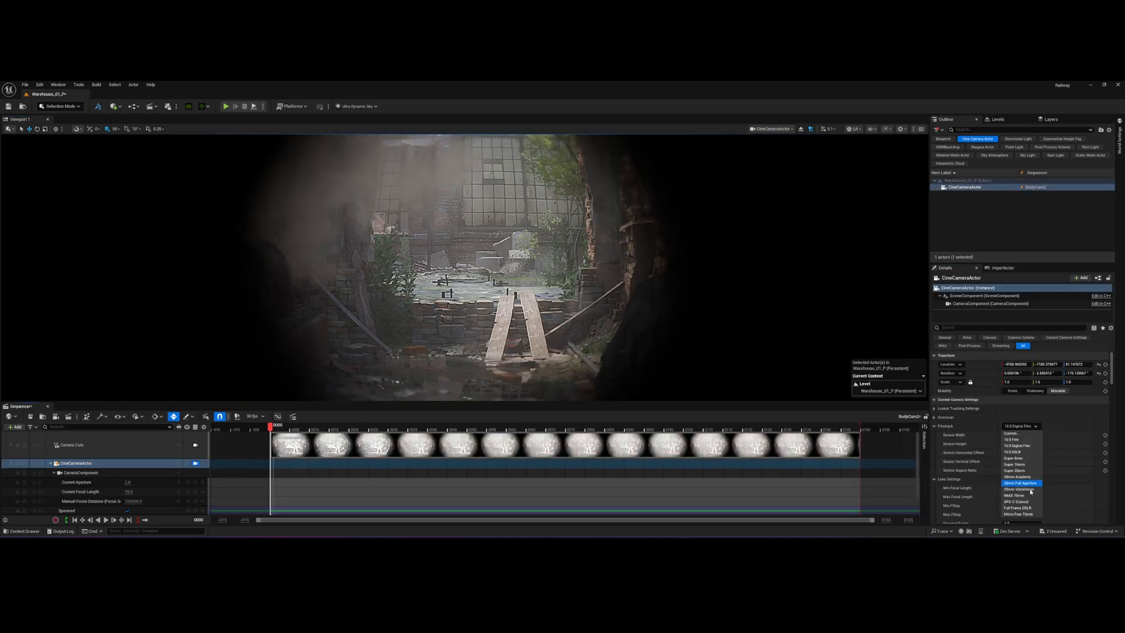
pyautogui.click(1019, 483)
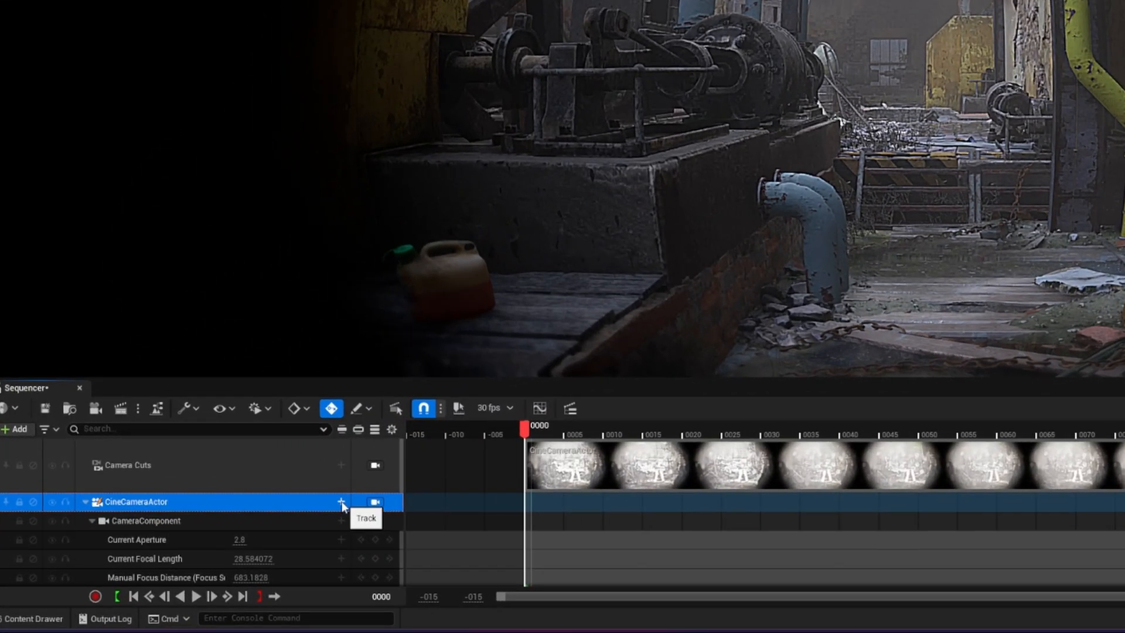
# Step: Add a Template Sequence track to CineCameraActor and browse the Idle camera animations
pyautogui.click(341, 502)
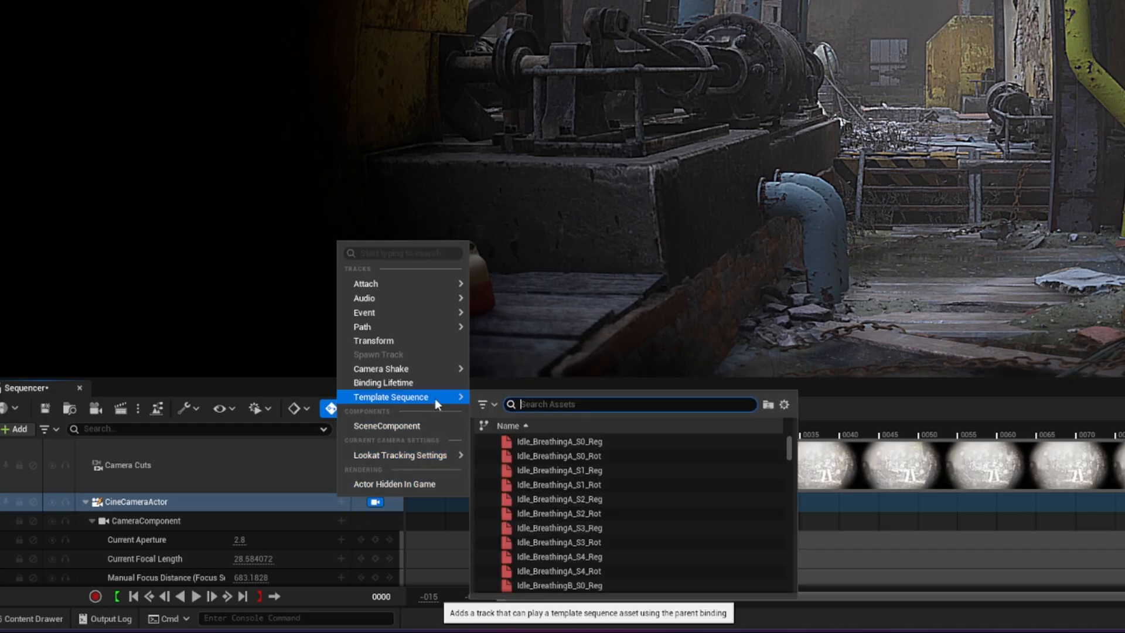
pyautogui.moveTo(565, 456)
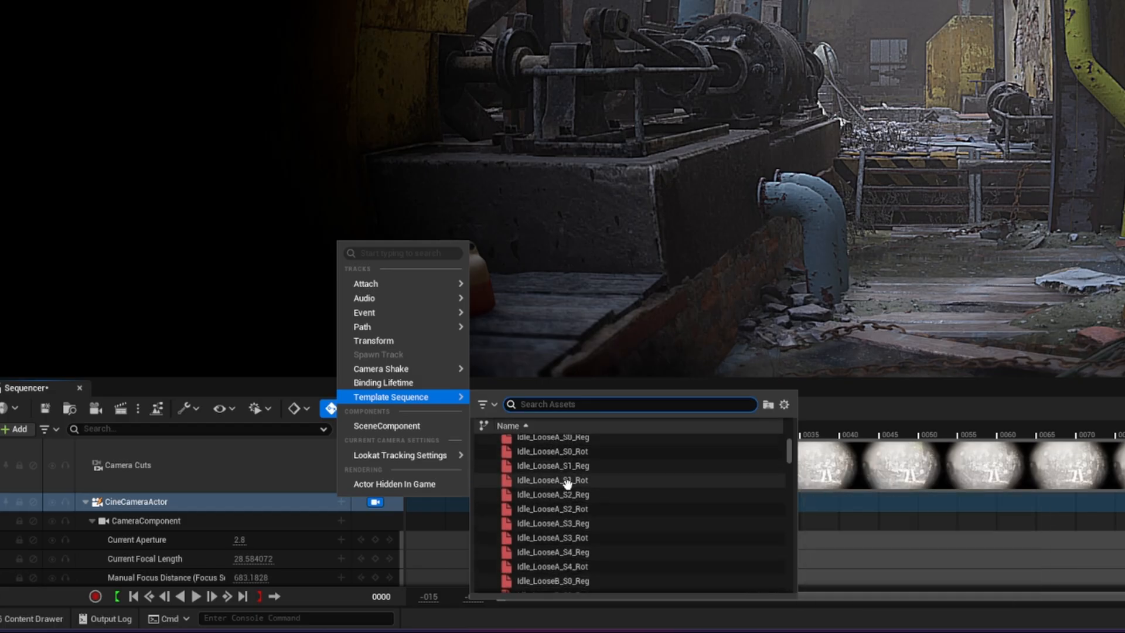
pyautogui.scroll(-3)
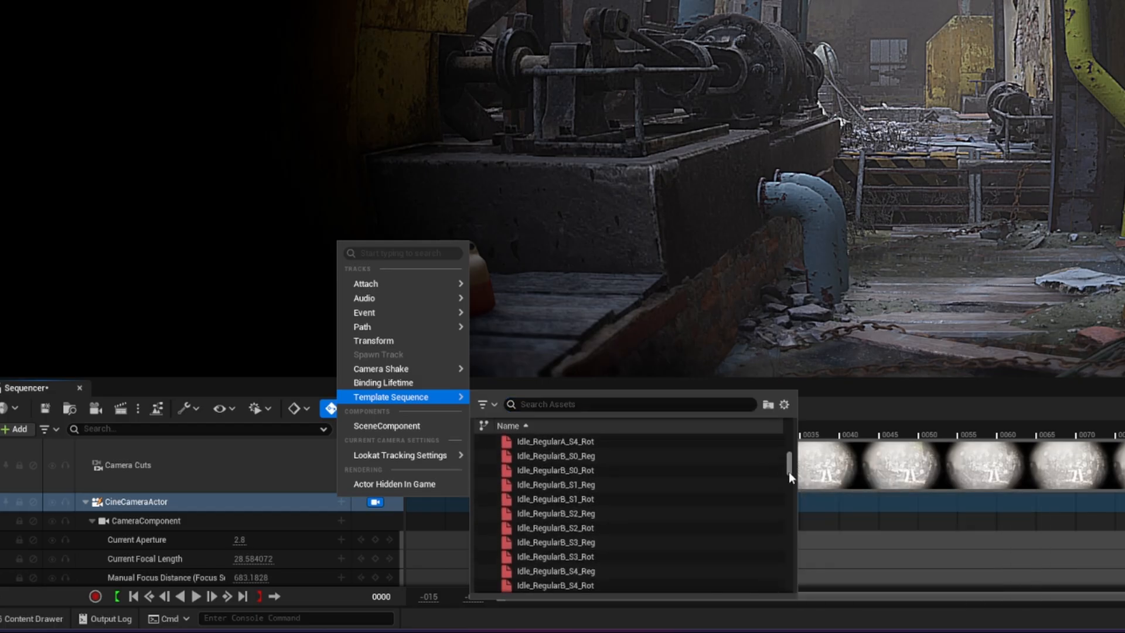
pyautogui.scroll(-3)
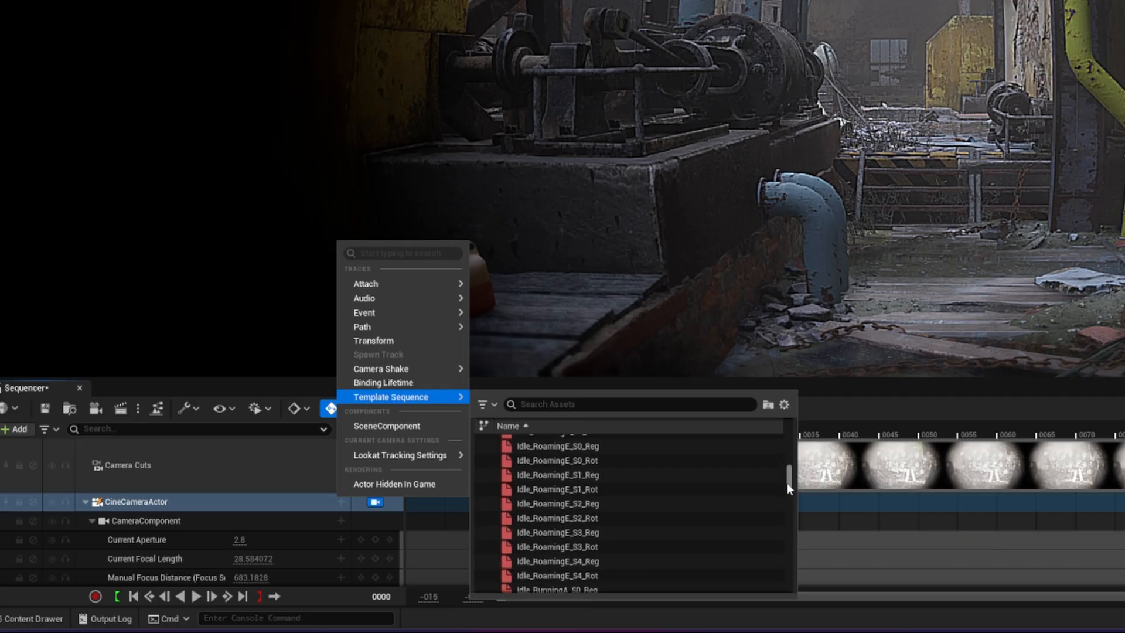
pyautogui.scroll(-3)
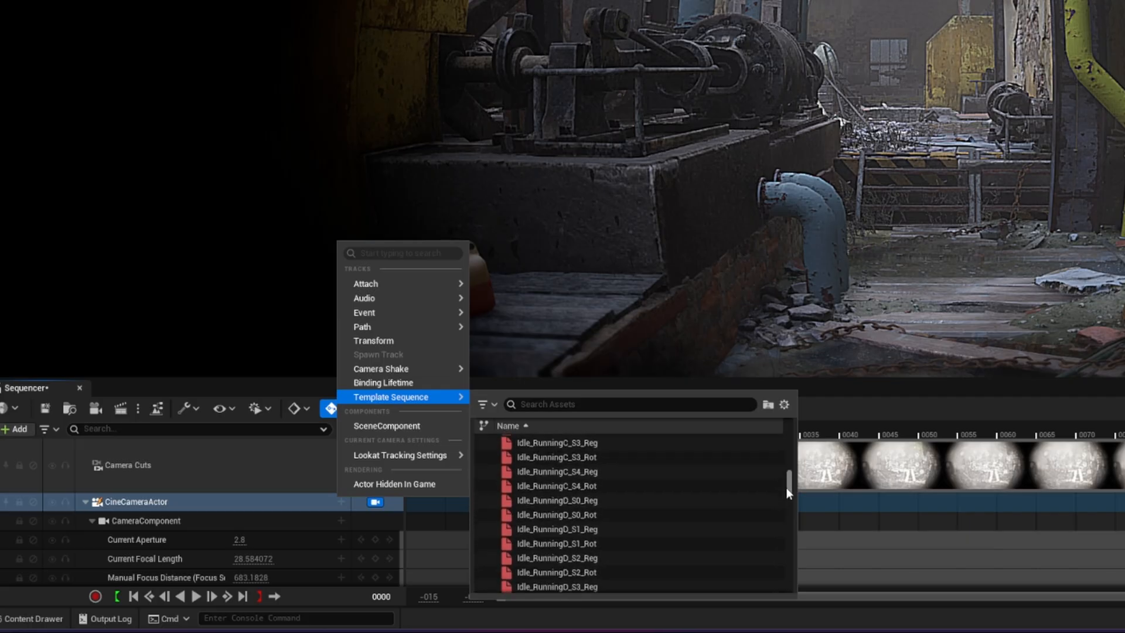
pyautogui.scroll(3)
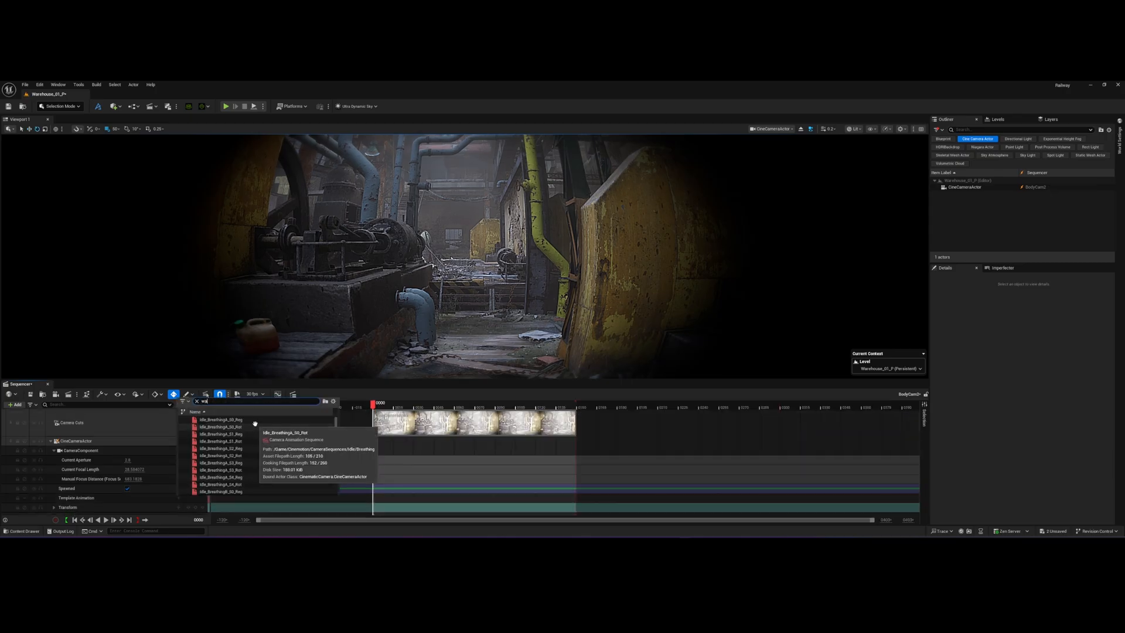
# Step: Search 'walking' and assign an Idle_Walking camera animation to the template track
pyautogui.write('walking')
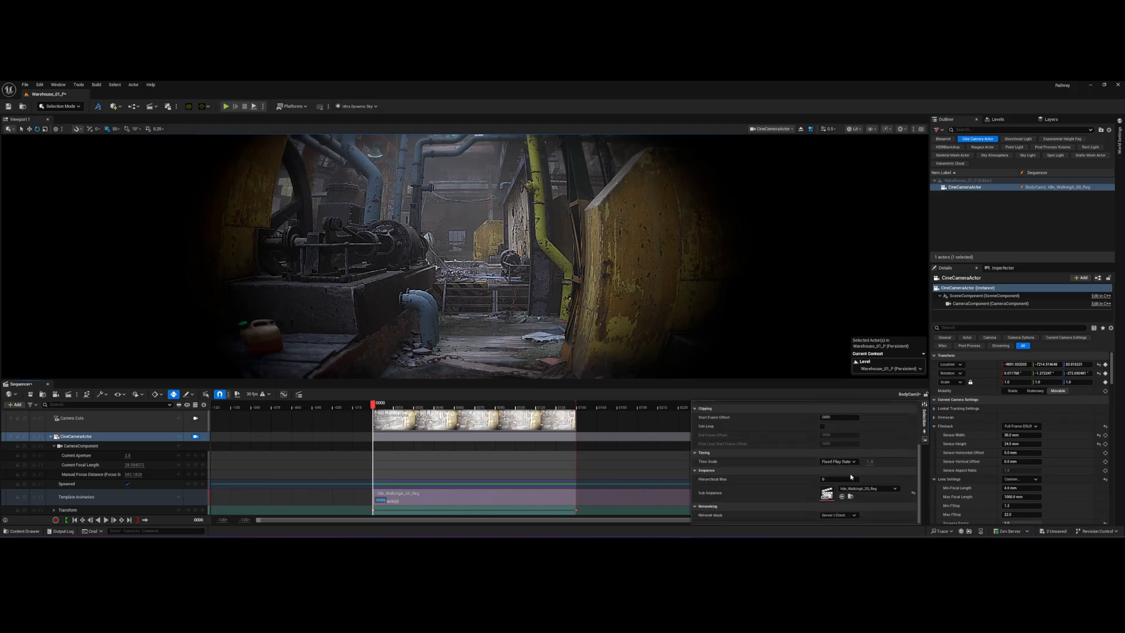
# Step: Swap the template track's sub sequence for a Move_GlanceLeftRight camera animation
pyautogui.click(868, 489)
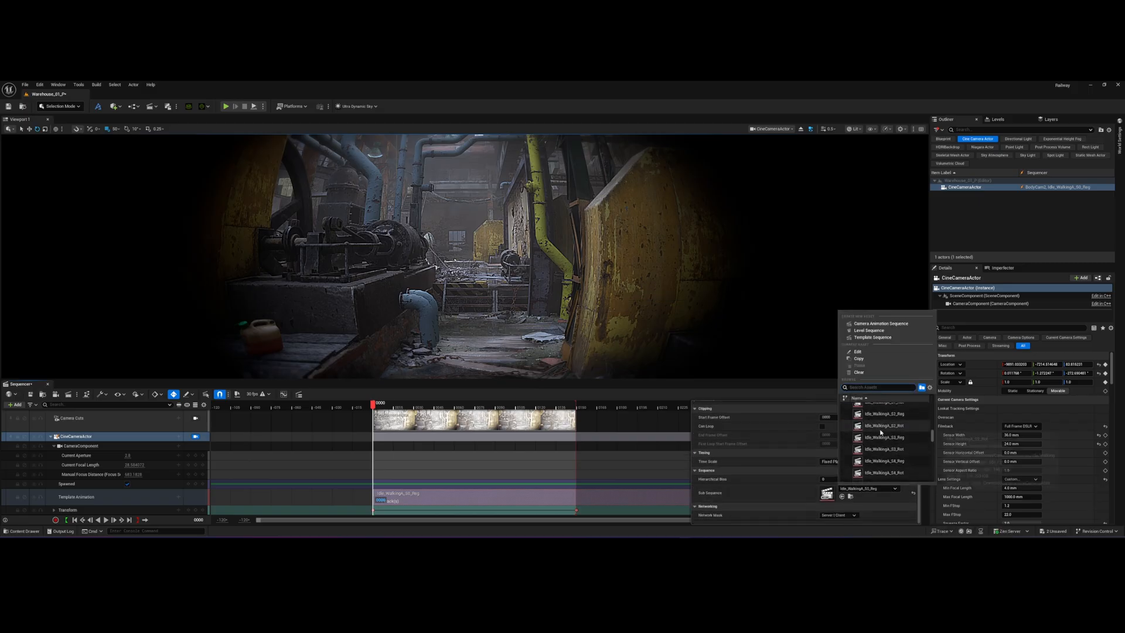
pyautogui.write('glad')
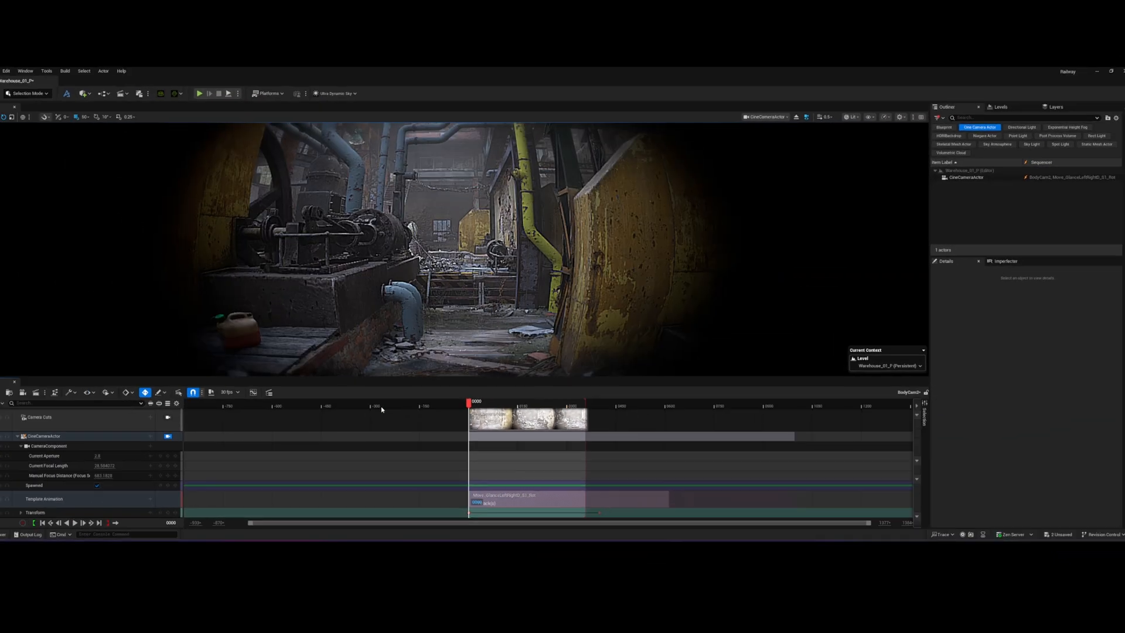
pyautogui.click(225, 106)
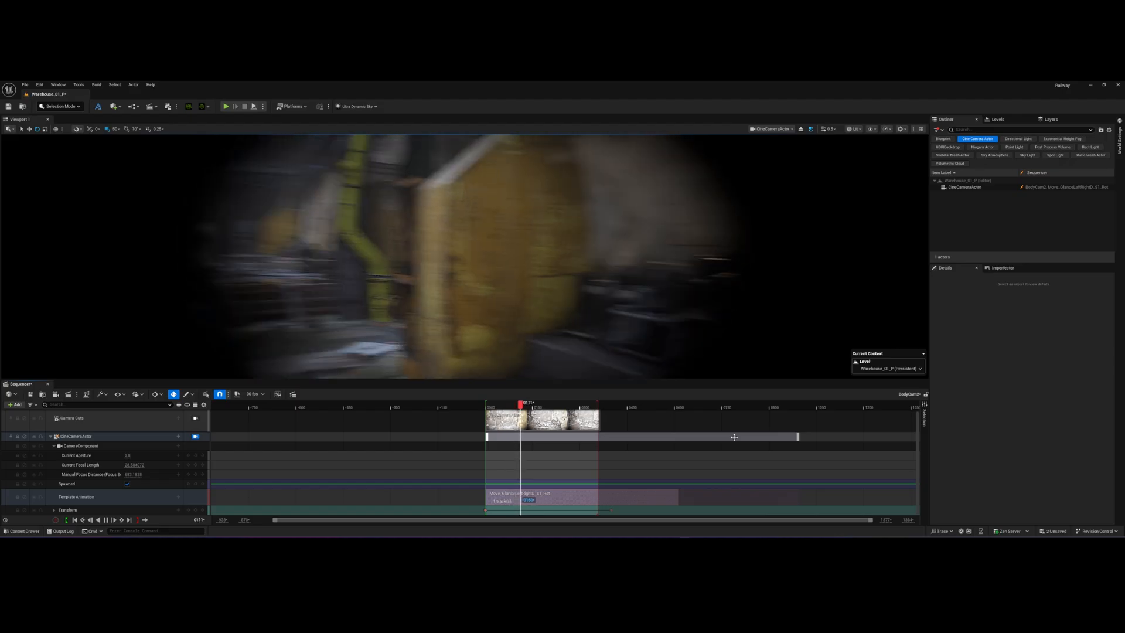
pyautogui.click(540, 402)
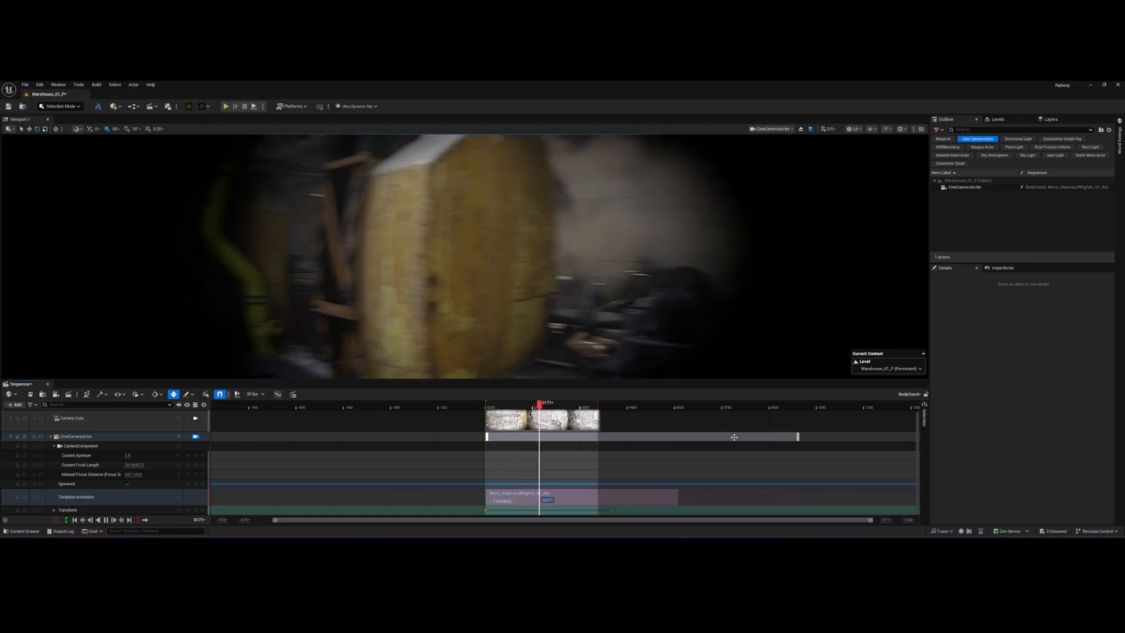